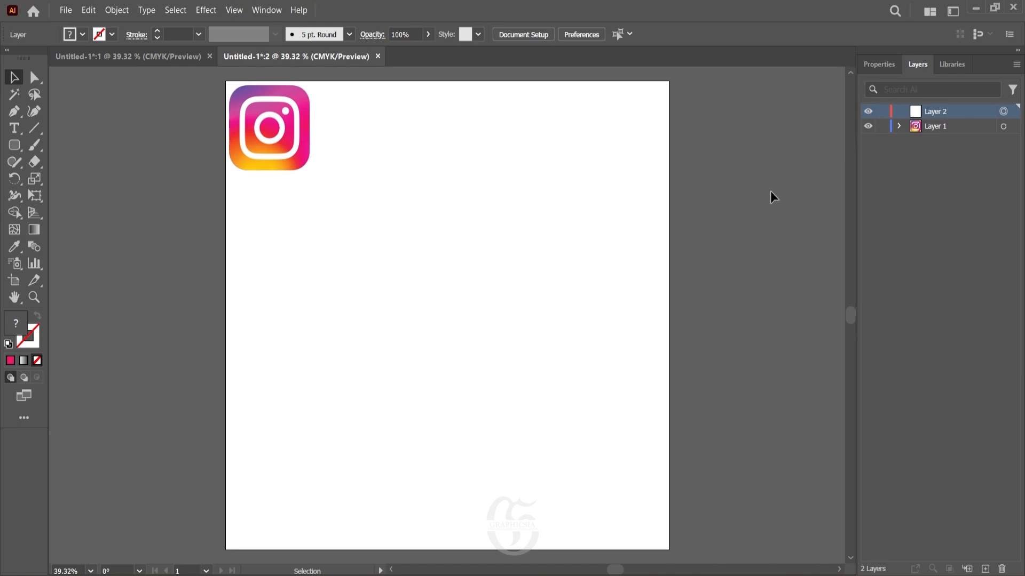
mouse_move(774, 194)
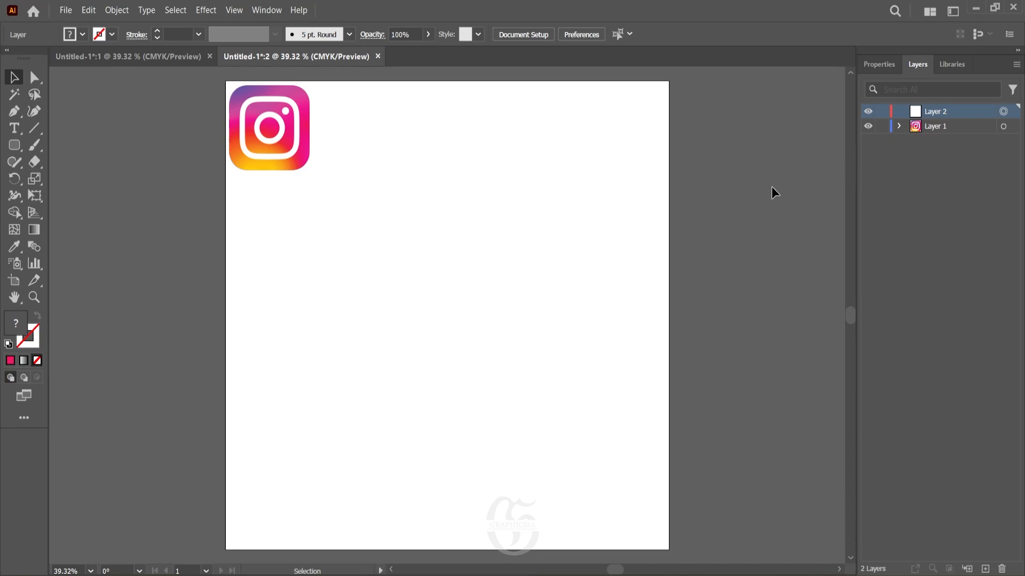
mouse_move(639, 191)
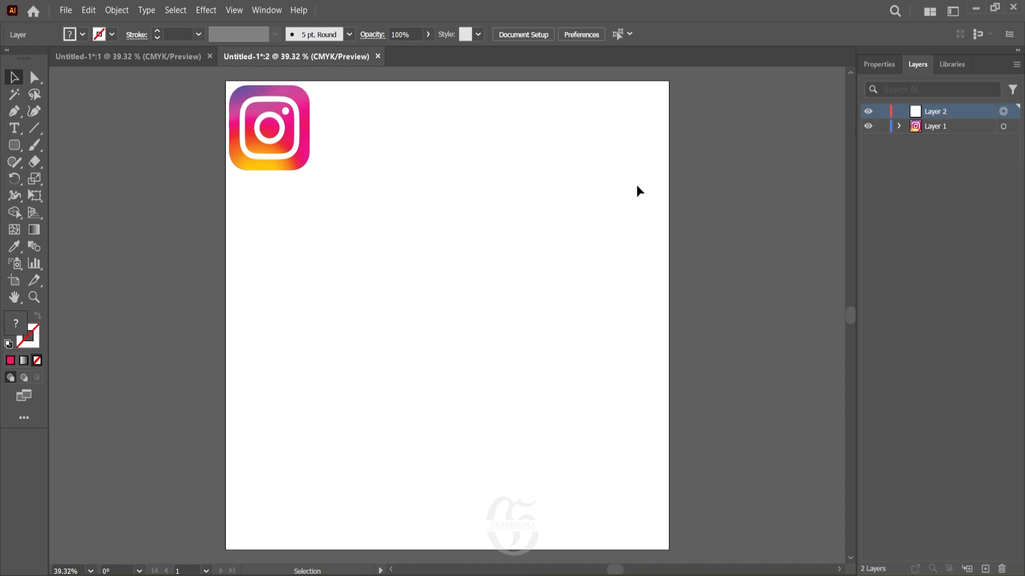
- Draw a large square from its centre with the Rounded Rectangle tool below the logo
left_click(14, 145)
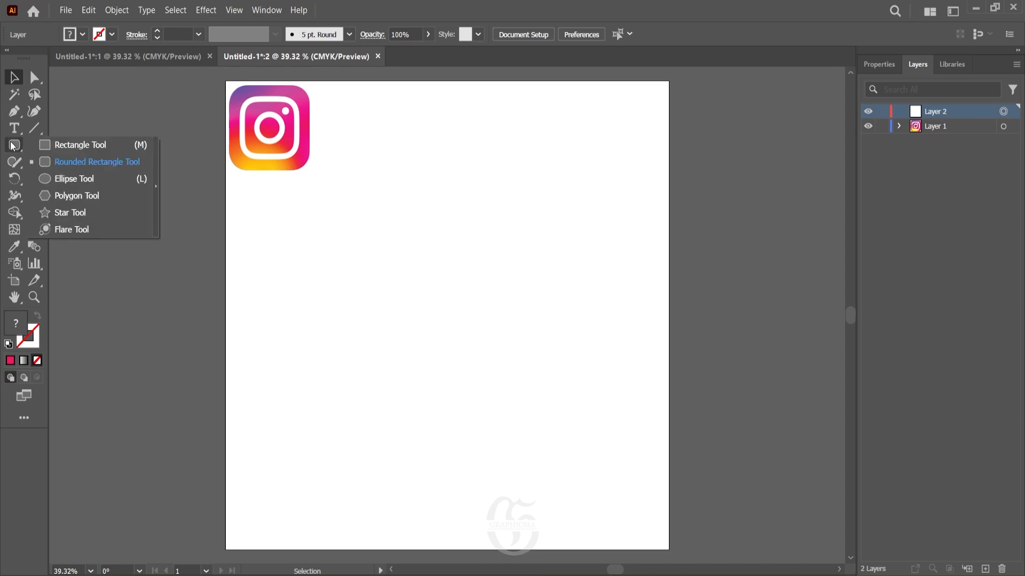
left_click(97, 161)
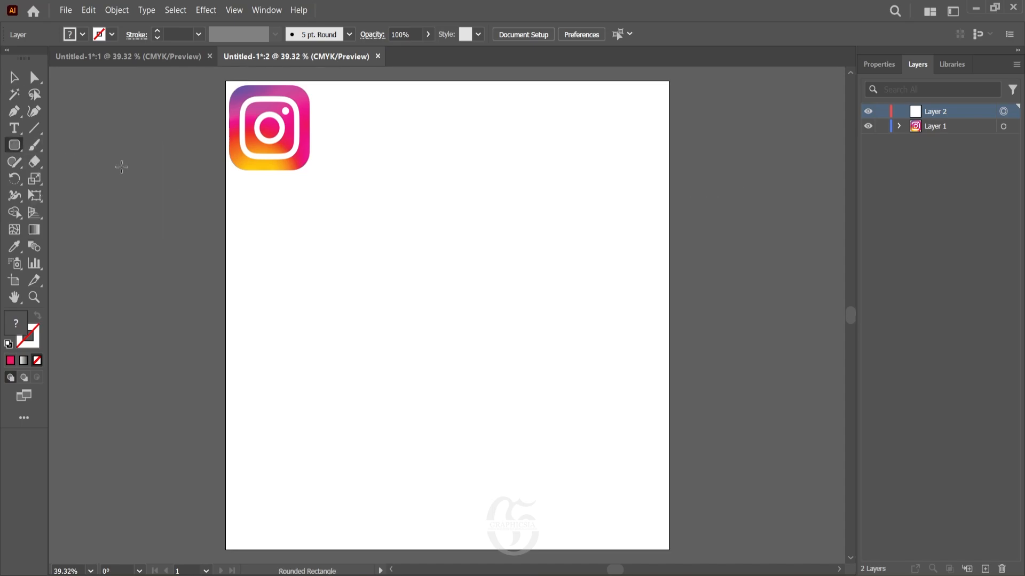
mouse_move(312, 196)
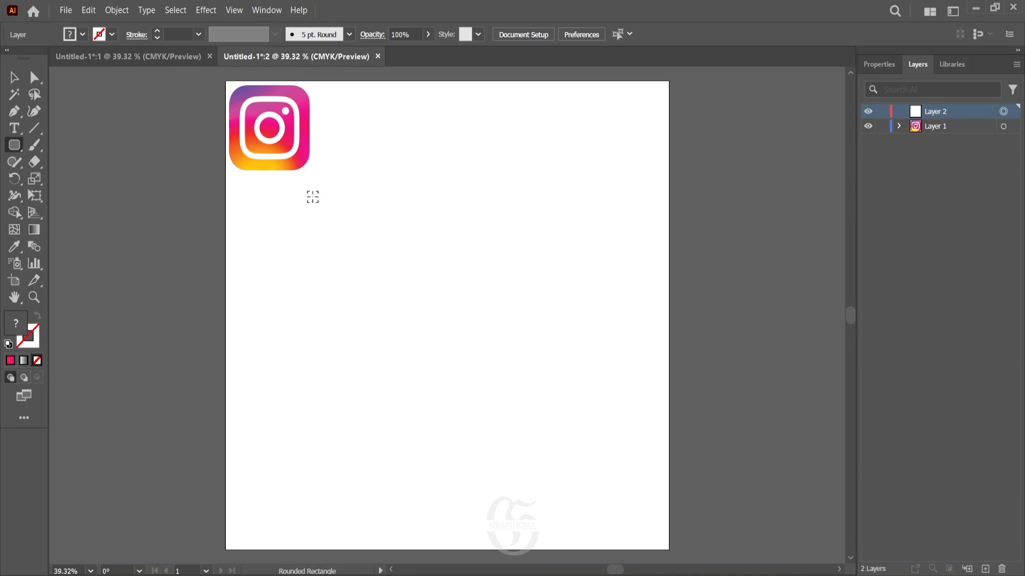
left_click_drag(311, 197, 404, 287)
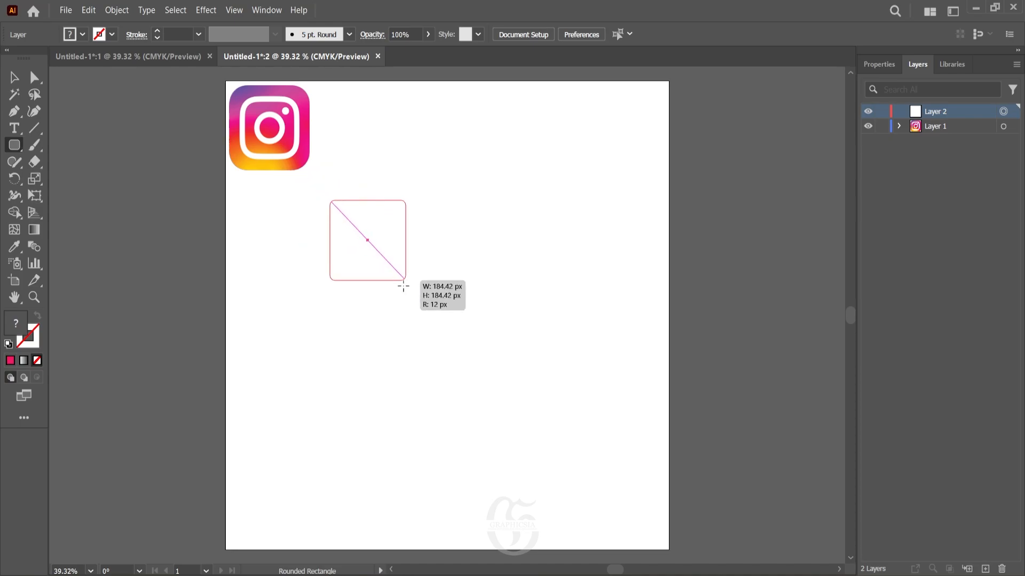
left_click_drag(403, 286, 475, 366)
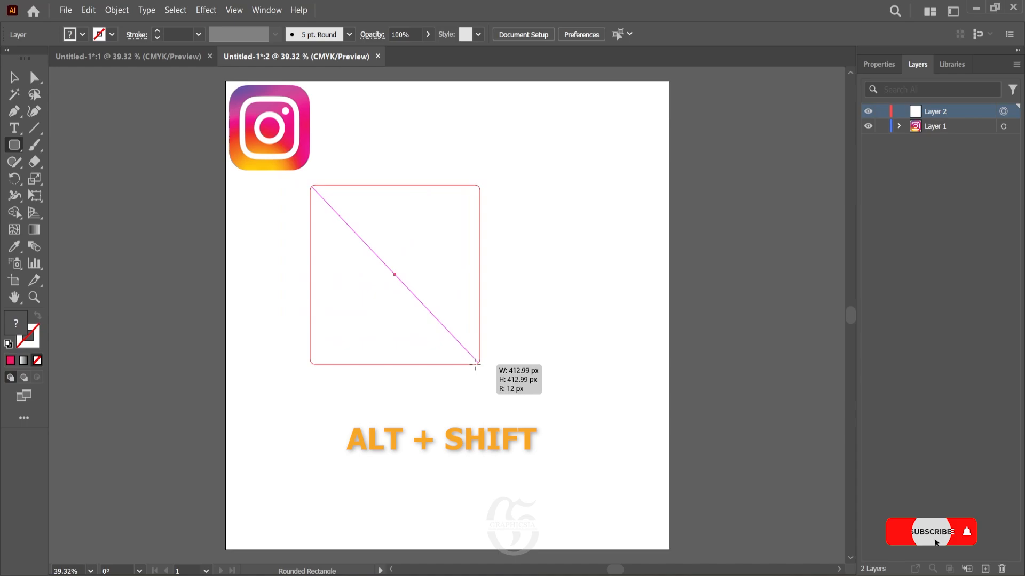
left_click_drag(474, 364, 543, 435)
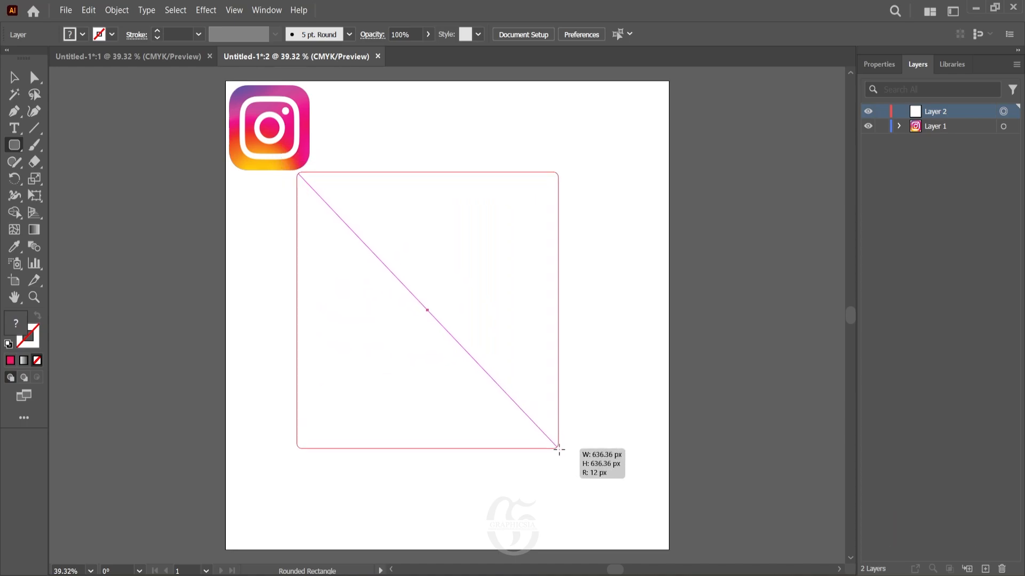
left_click_drag(298, 172, 558, 448)
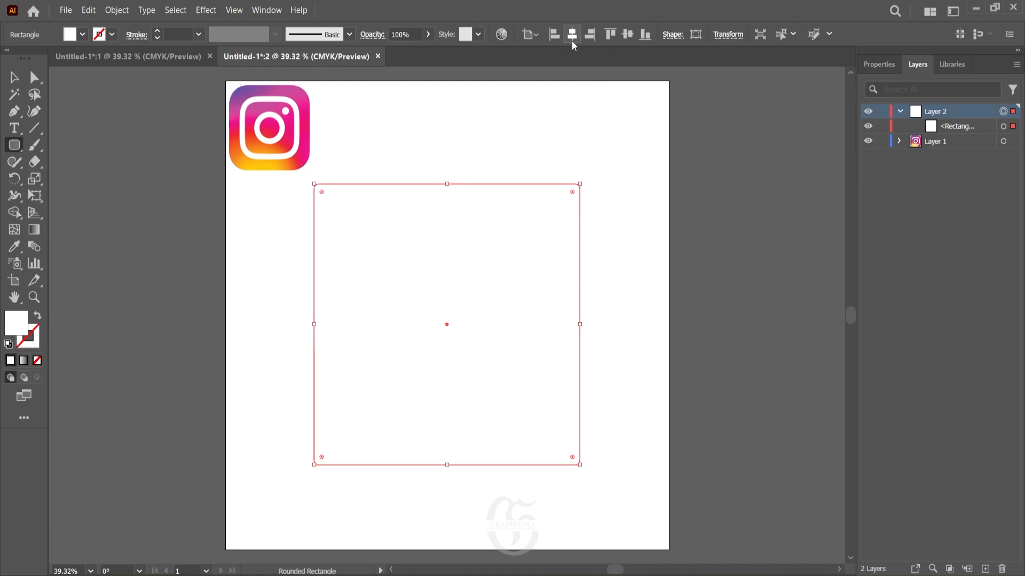
- Centre the square on the artboard and round its corners generously
left_click(572, 34)
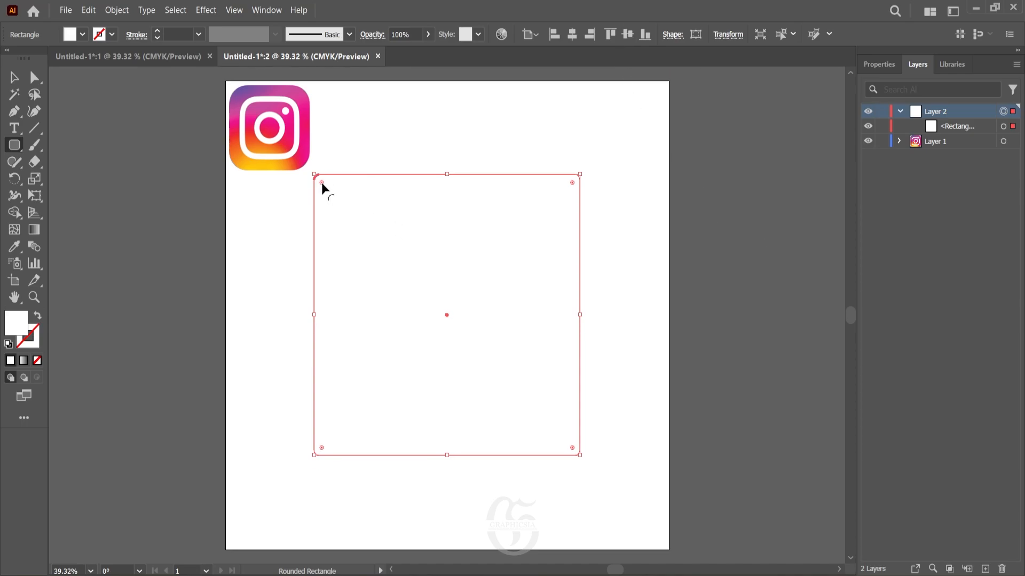
left_click_drag(321, 181, 365, 228)
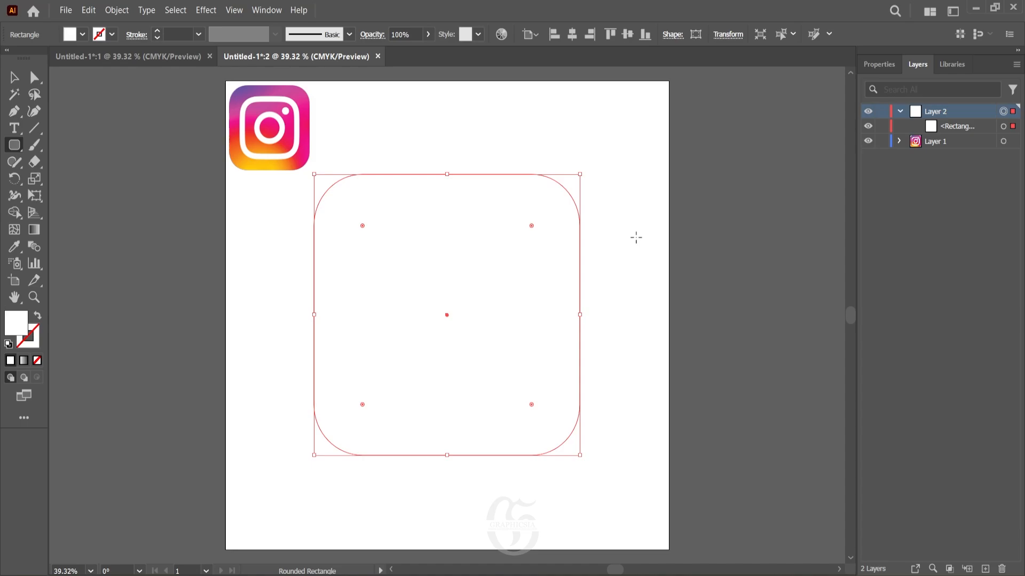
mouse_move(83, 315)
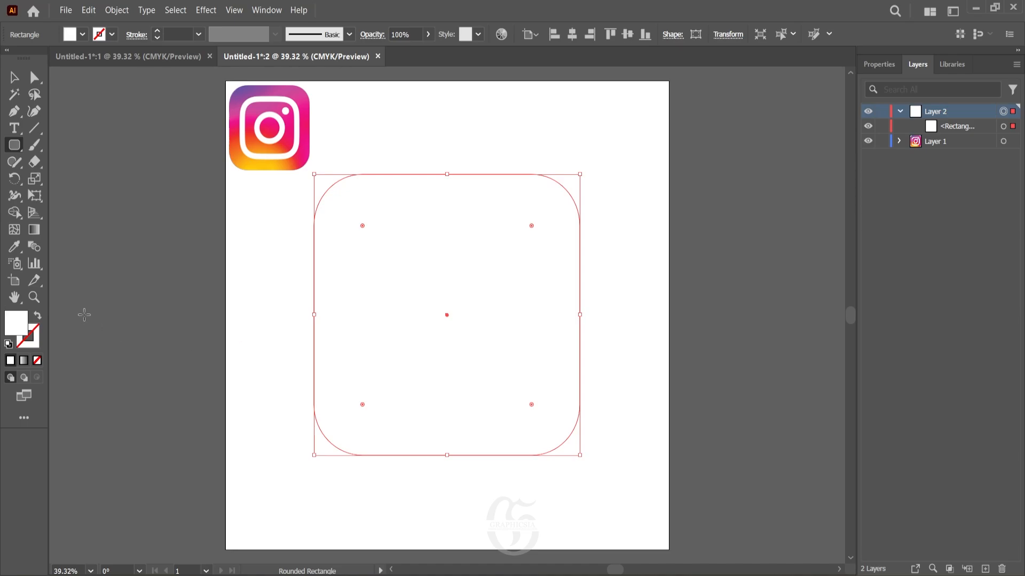
- Fill the rounded square with a gradient and switch it to the Freeform type
left_click(34, 230)
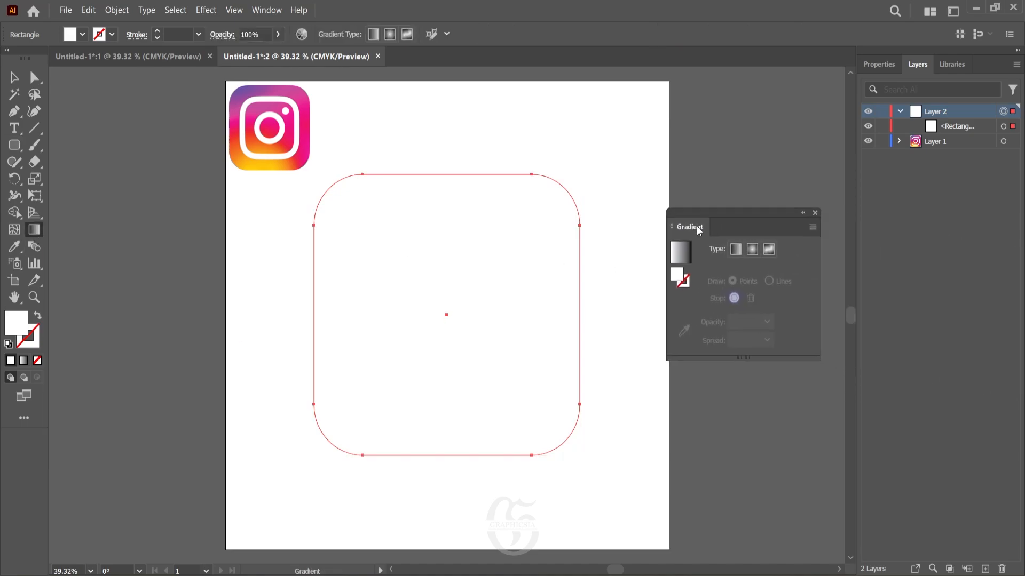
left_click_drag(688, 227, 657, 232)
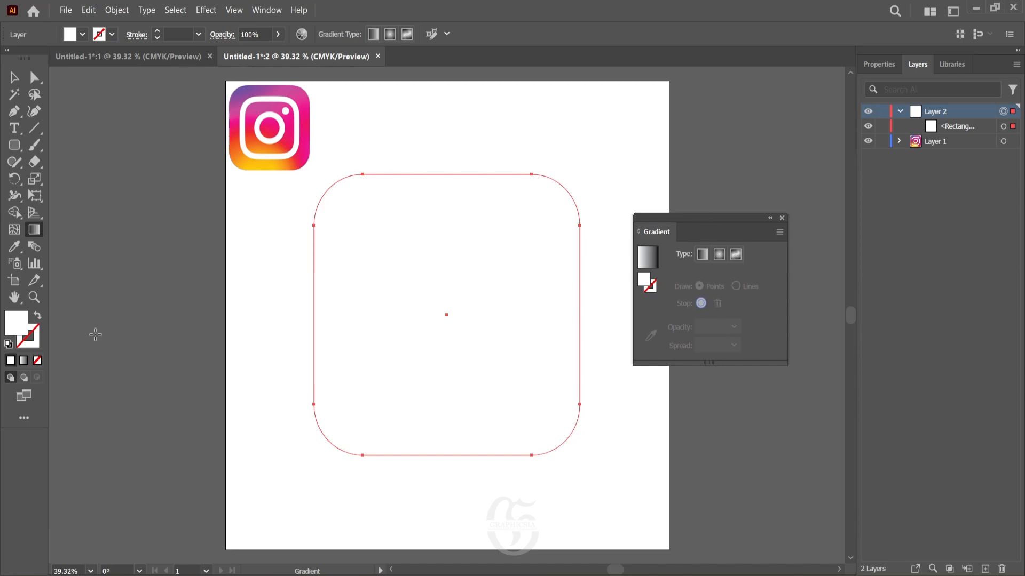
mouse_move(24, 360)
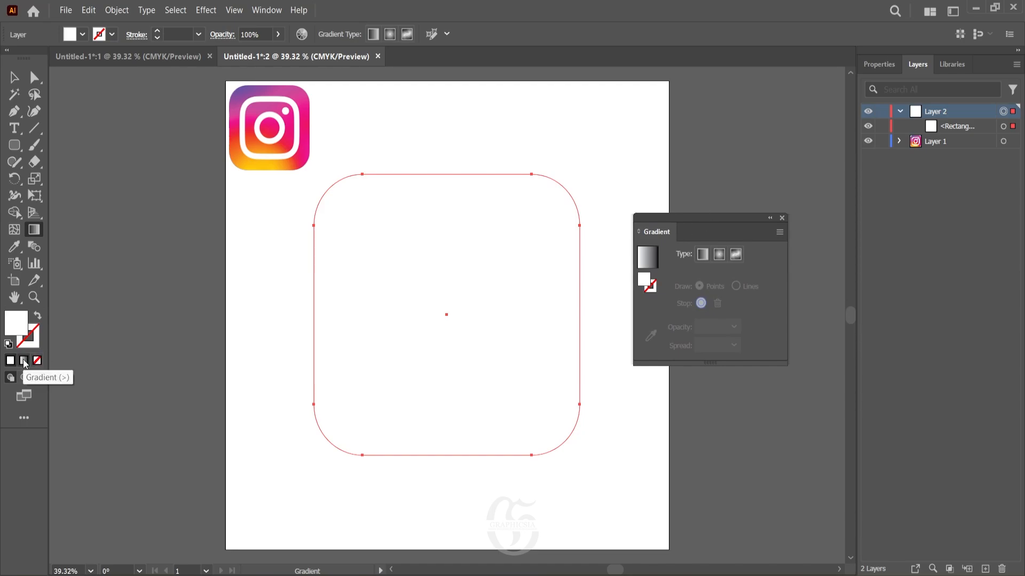
left_click(24, 360)
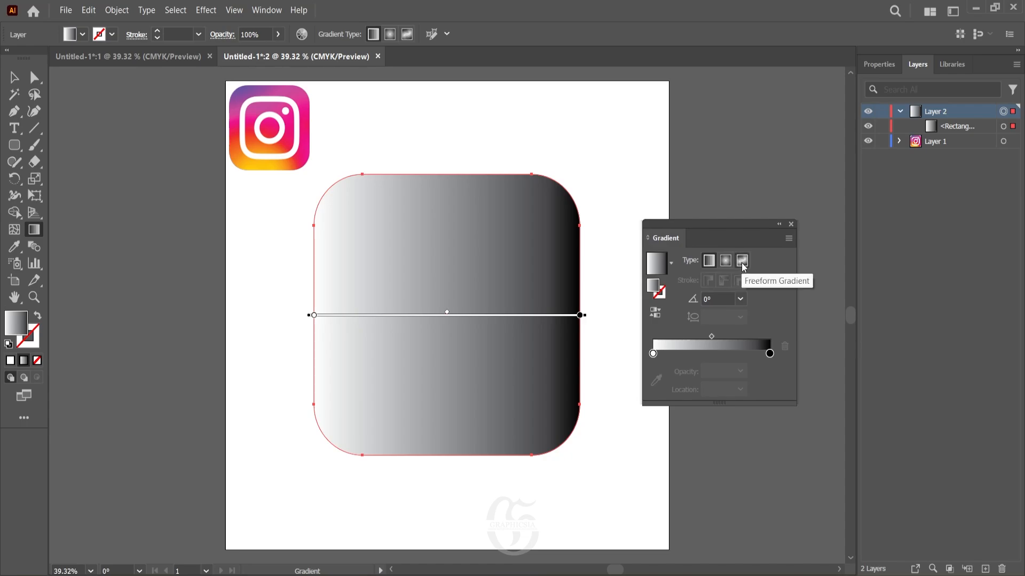
left_click(743, 261)
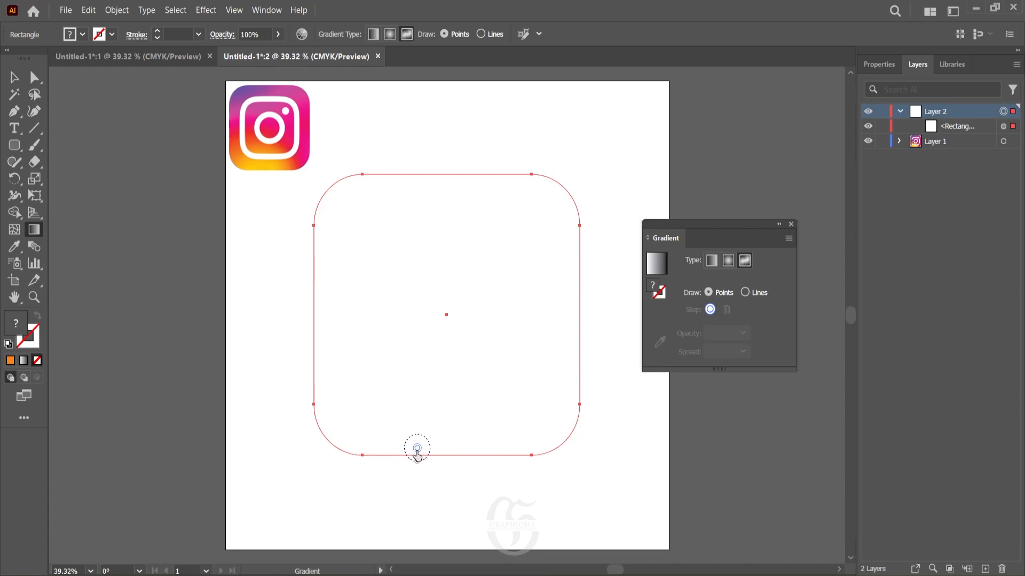
- Add a freeform gradient colour point inside the rounded square
left_click(418, 447)
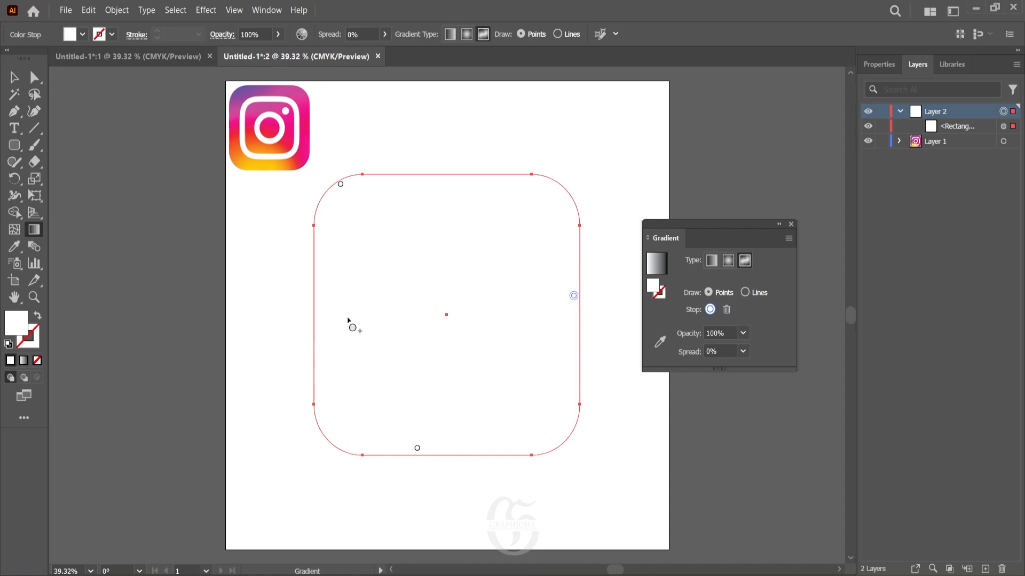
mouse_move(318, 321)
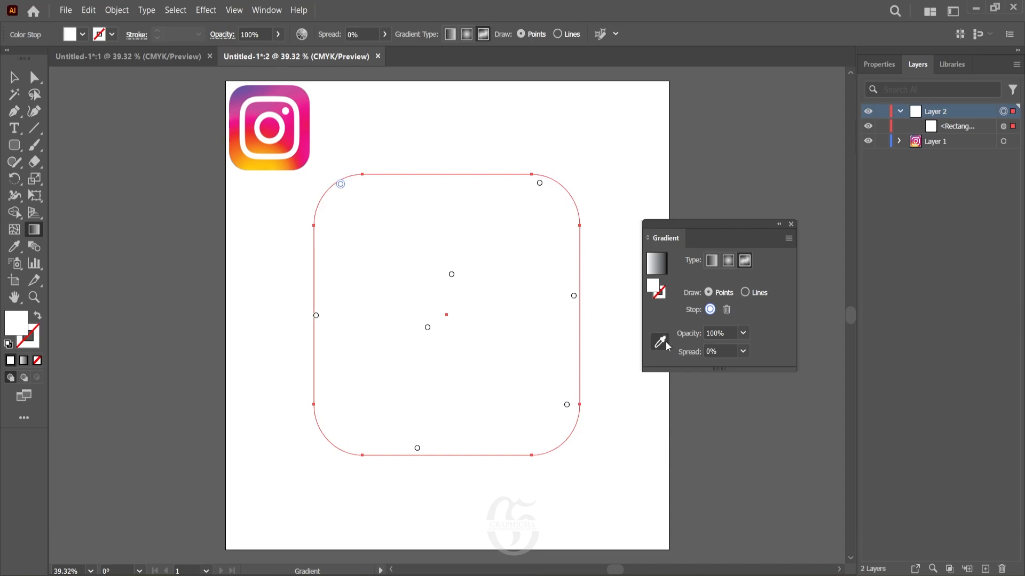
mouse_move(660, 343)
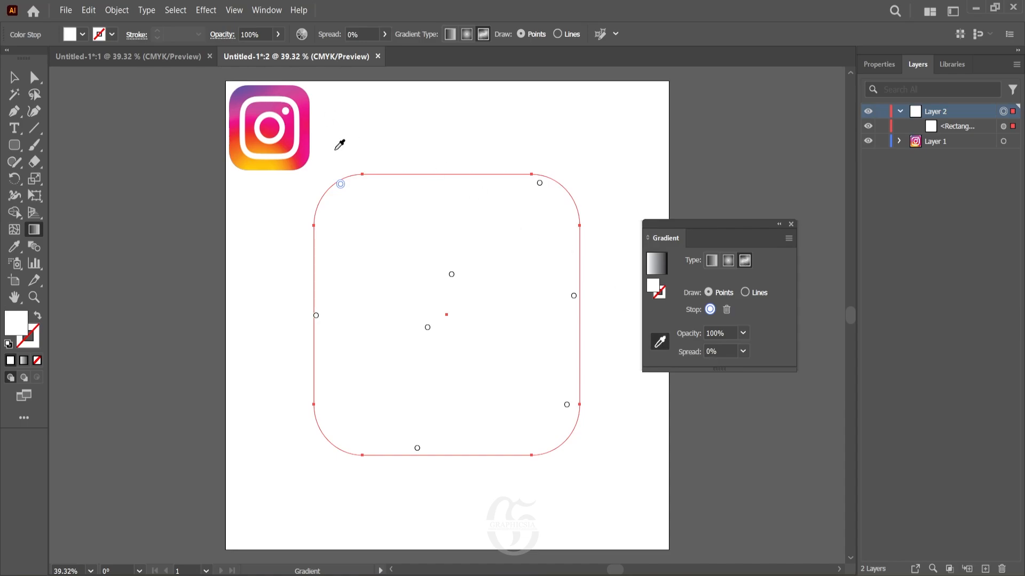
mouse_move(244, 89)
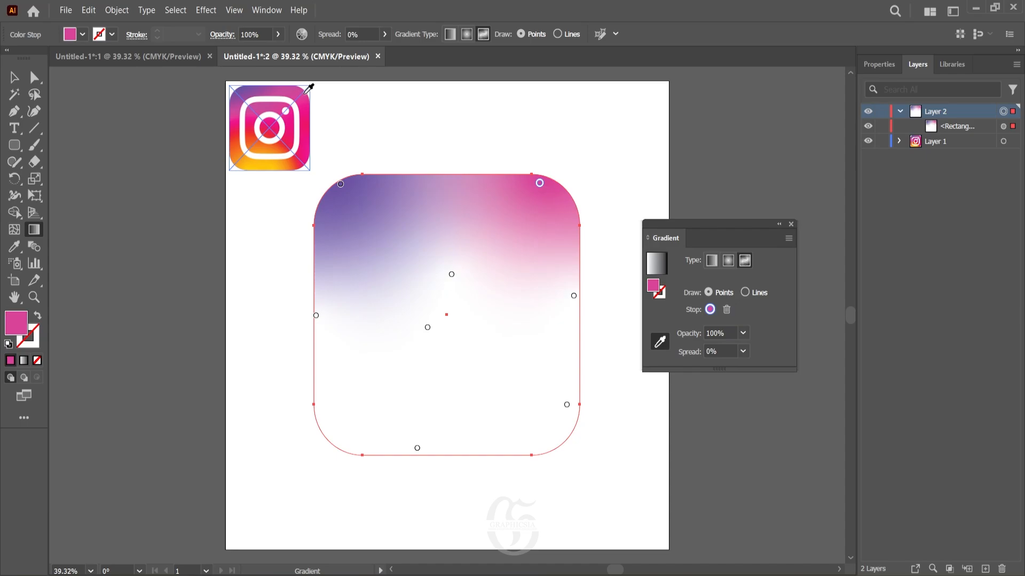
- Recolour the remaining gradient points by sampling colours from the reference logo
left_click(567, 404)
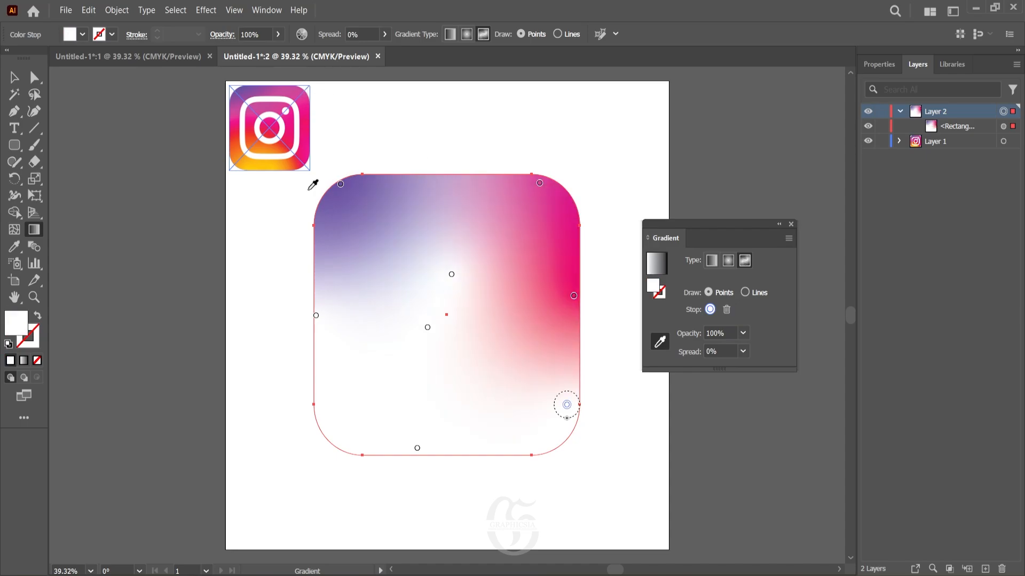
left_click(416, 447)
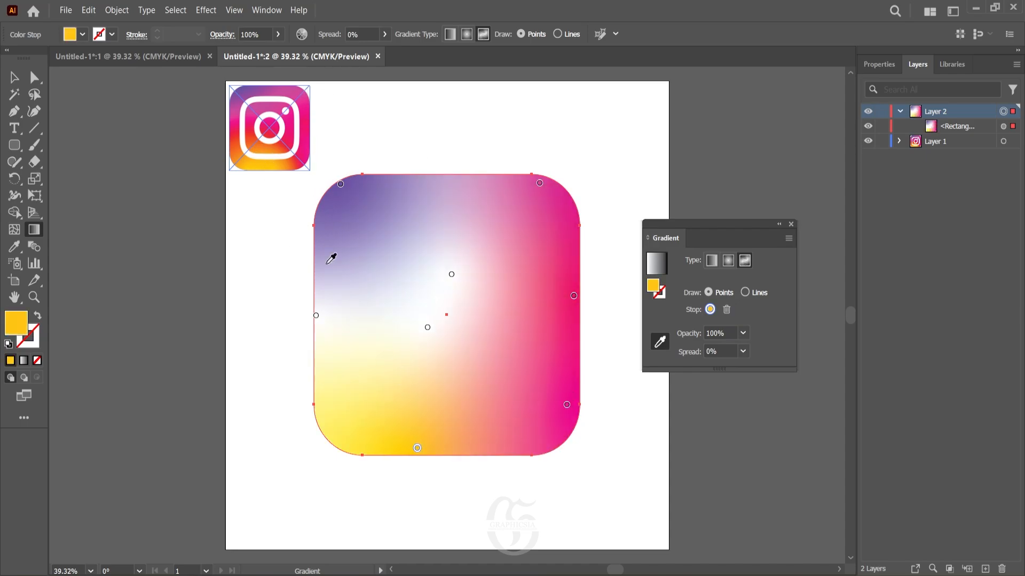
left_click(450, 274)
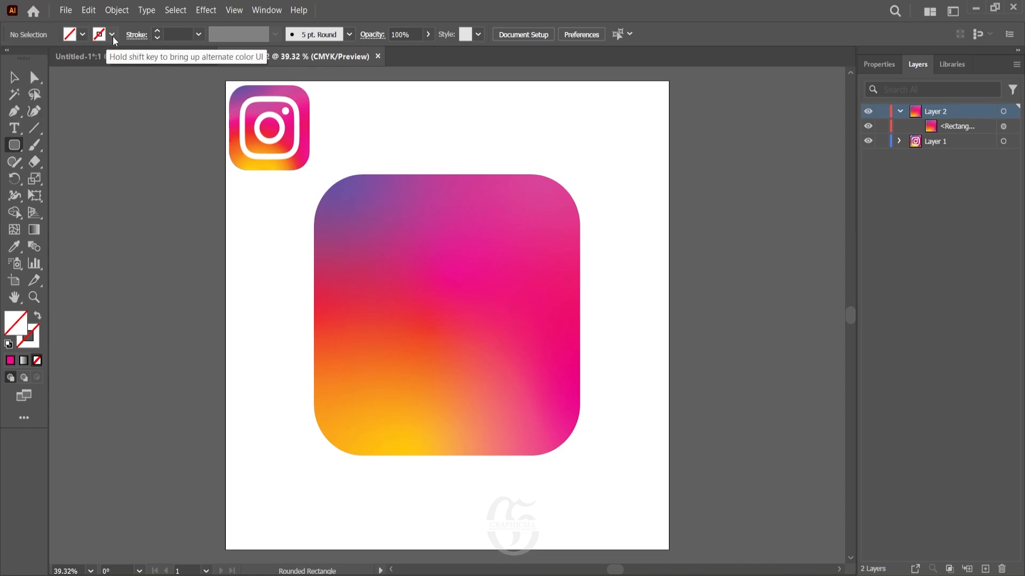
- Give the inner square a white 20pt outline and round its corners
left_click(112, 35)
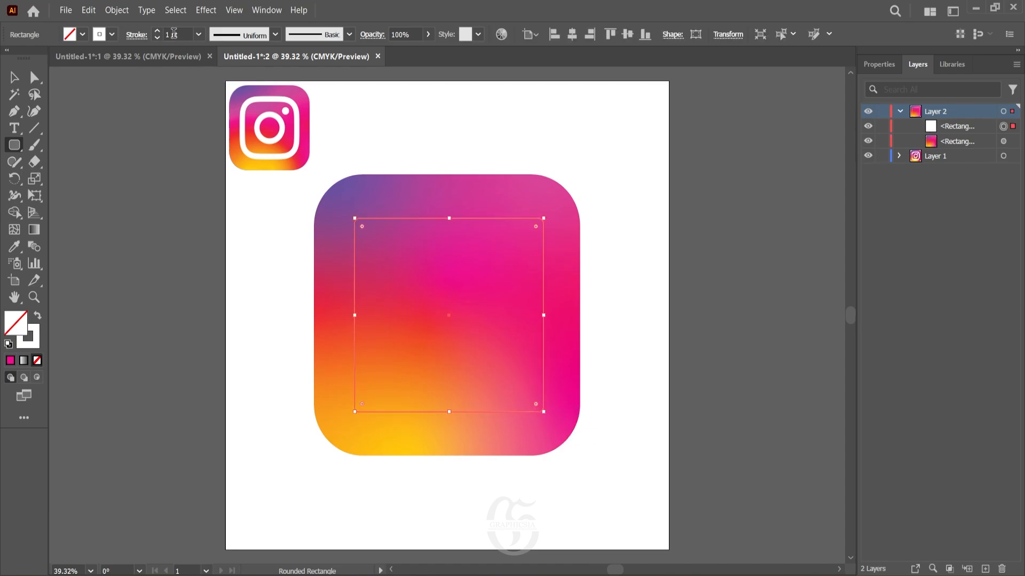
left_click(177, 34)
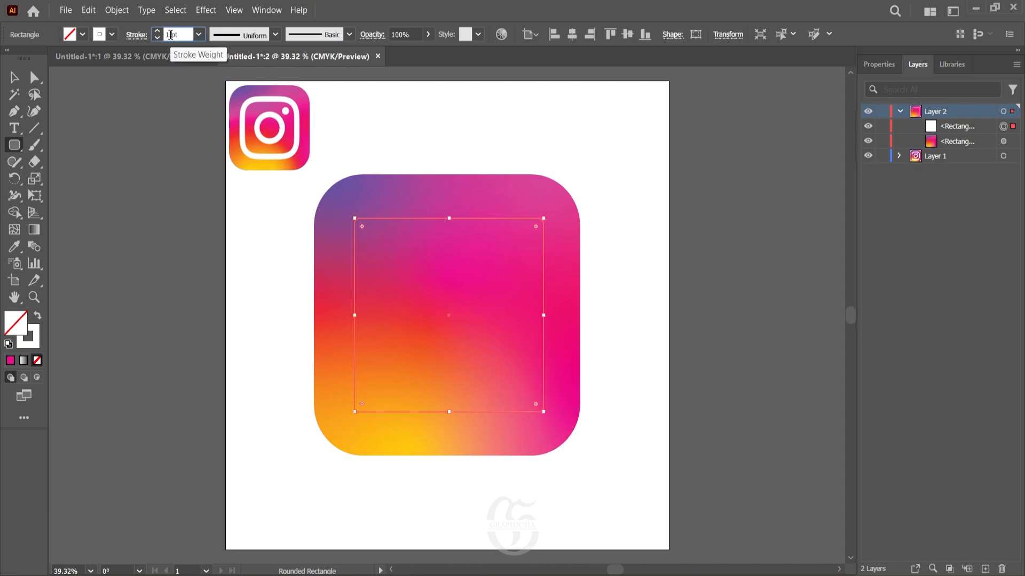
type("20pt")
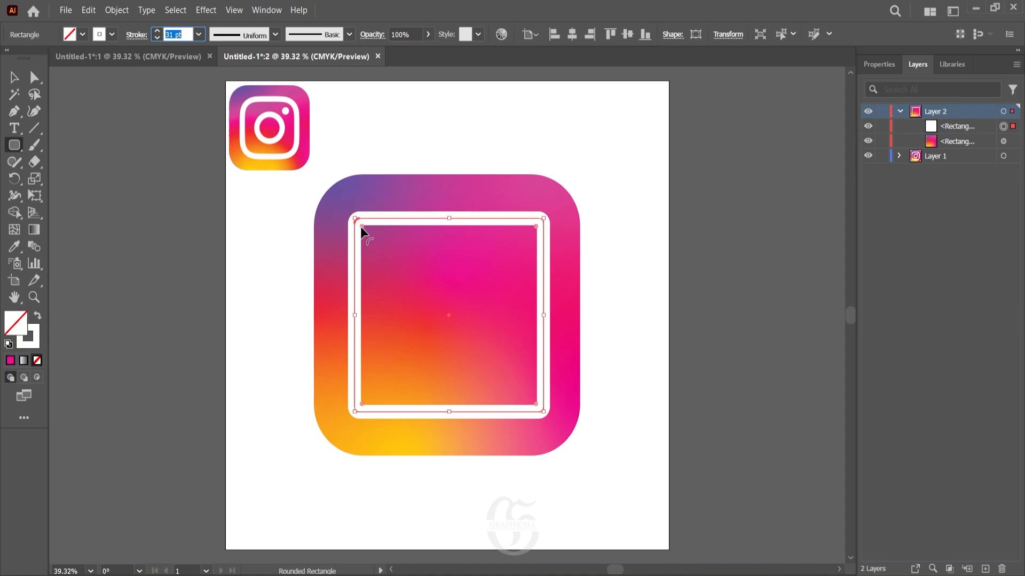
left_click_drag(354, 230, 397, 268)
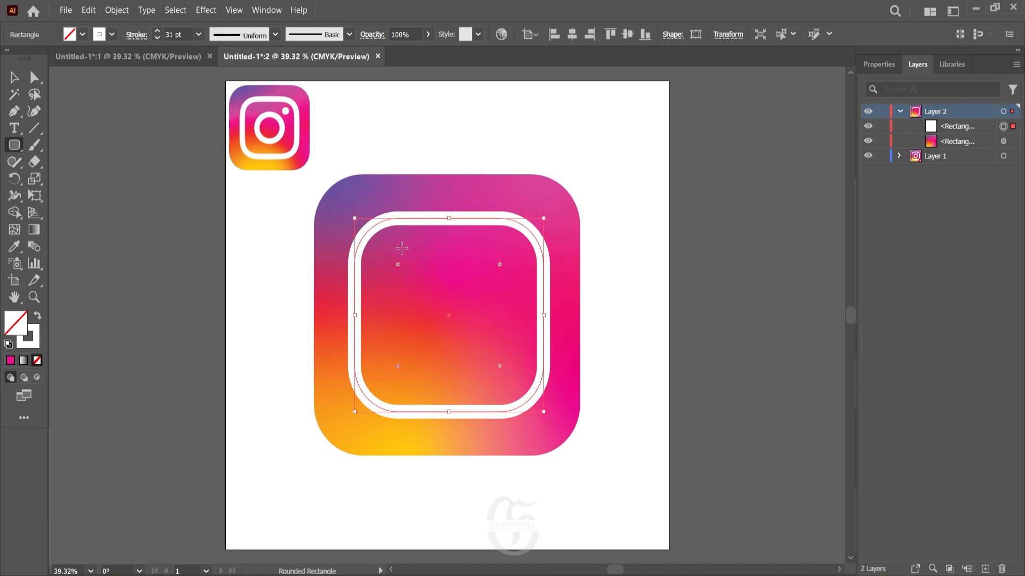
left_click(14, 145)
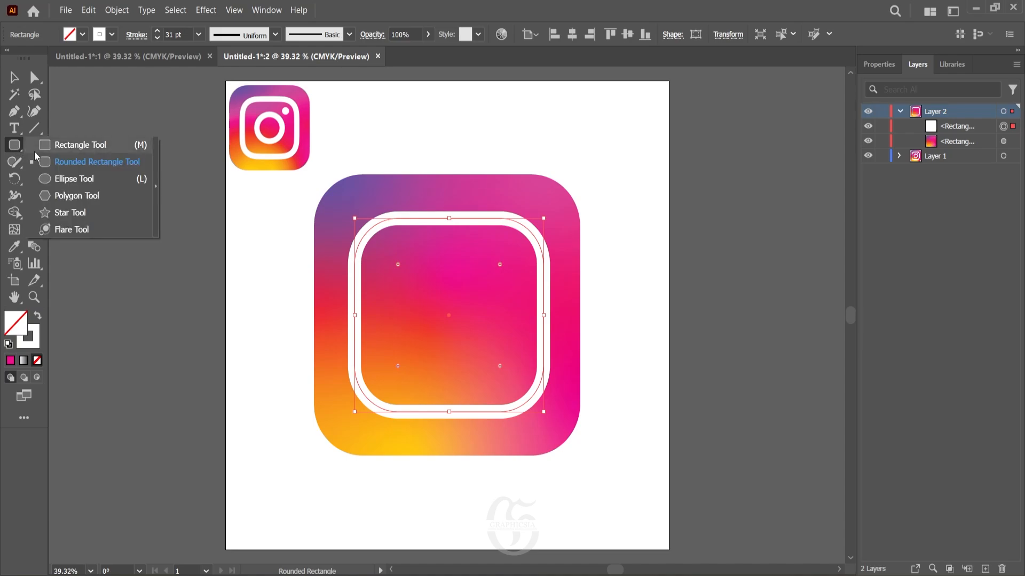
- Draw a white-outlined circle in the centre of the square with the Ellipse tool
left_click(74, 179)
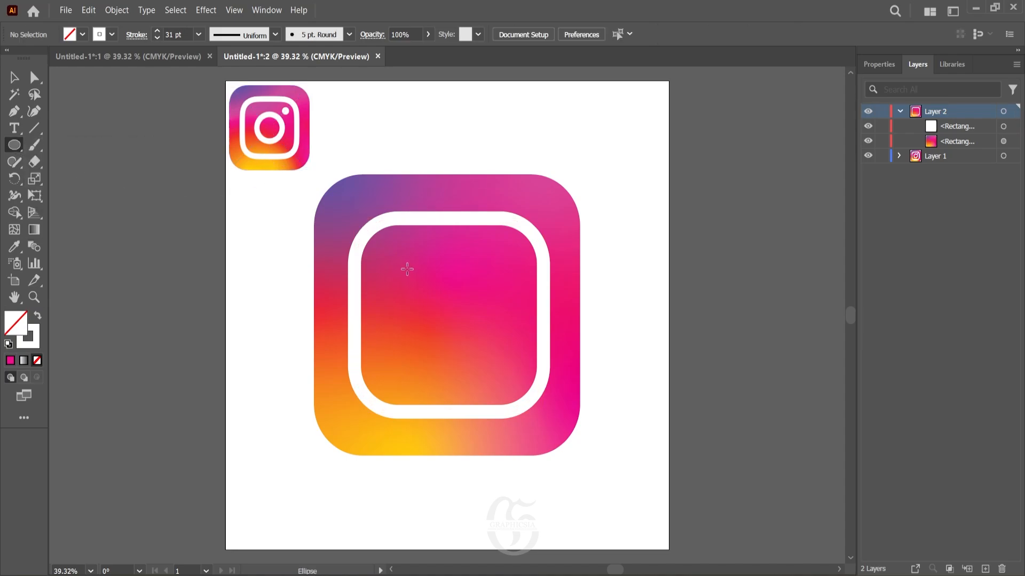
left_click_drag(398, 264, 494, 364)
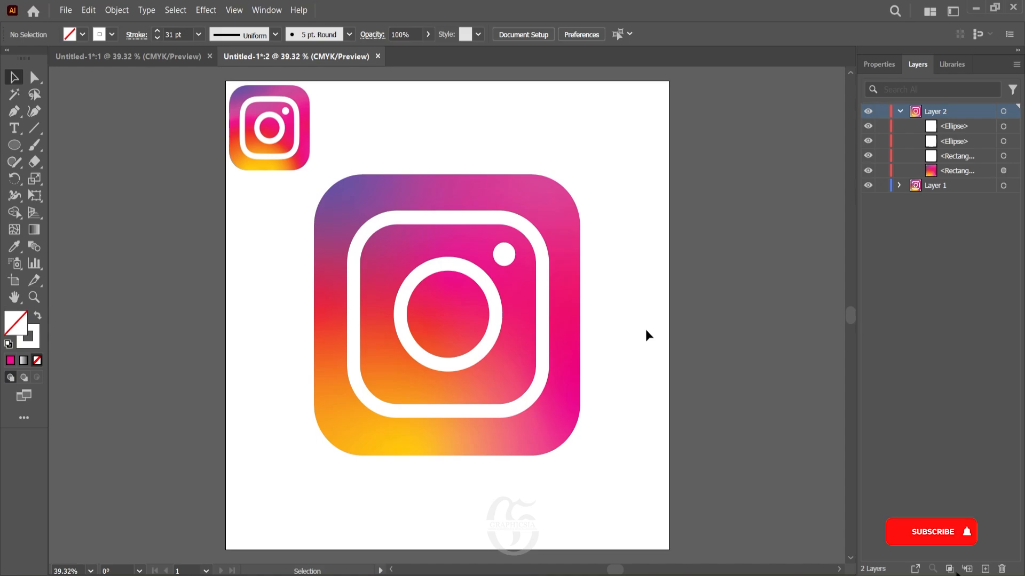
left_click(929, 531)
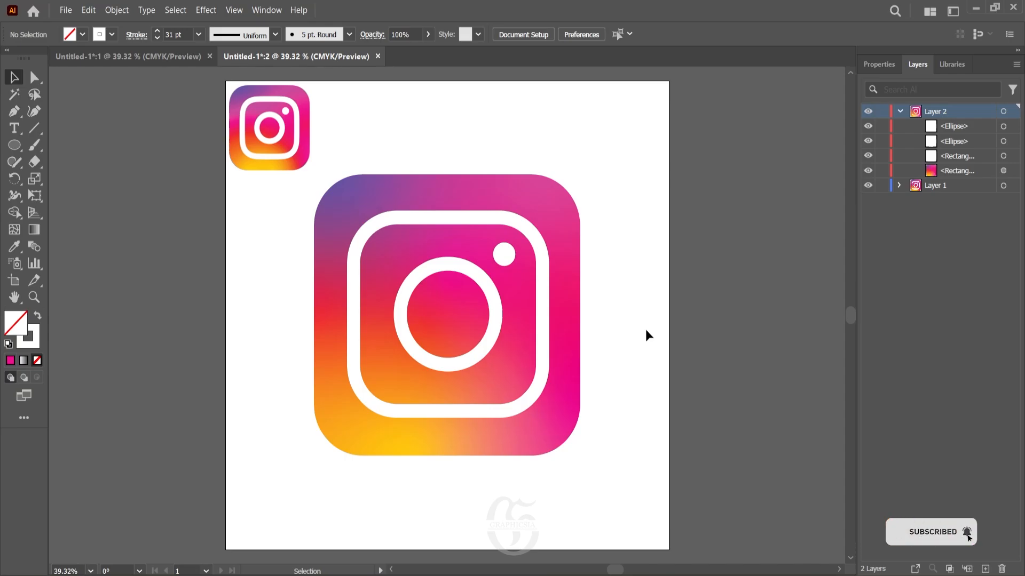